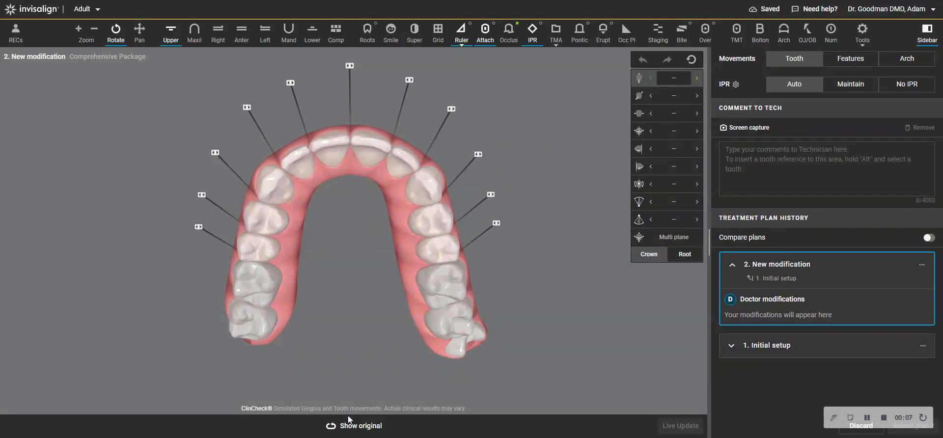
Compare the original tooth positions with the modified upper-arch plan
click(353, 425)
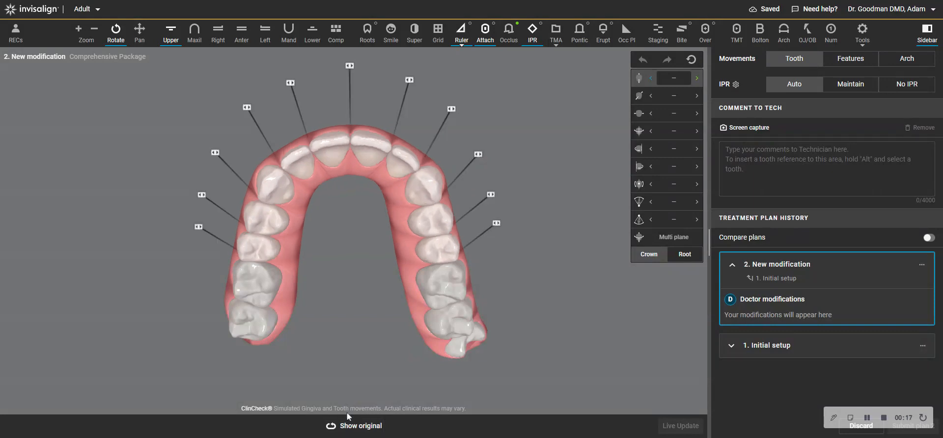
click(354, 425)
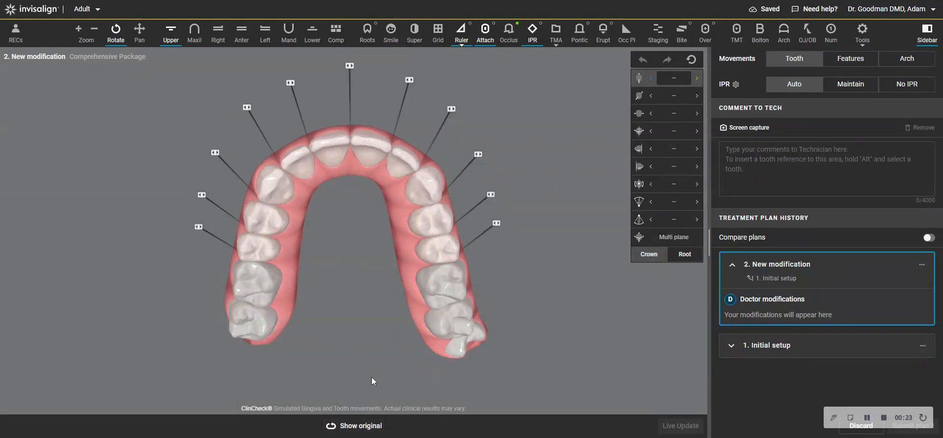
click(354, 426)
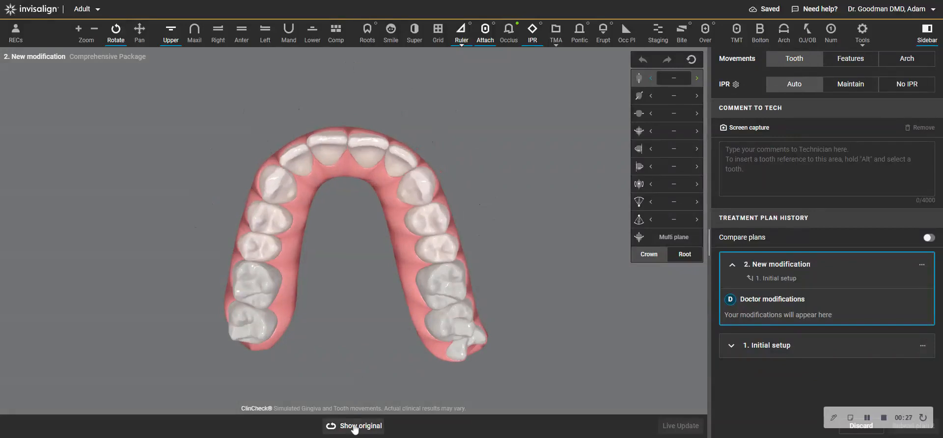
click(353, 426)
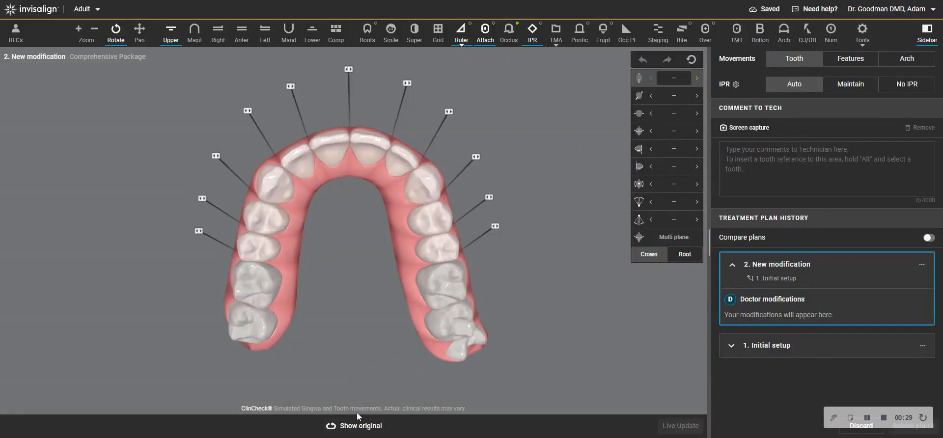
click(353, 426)
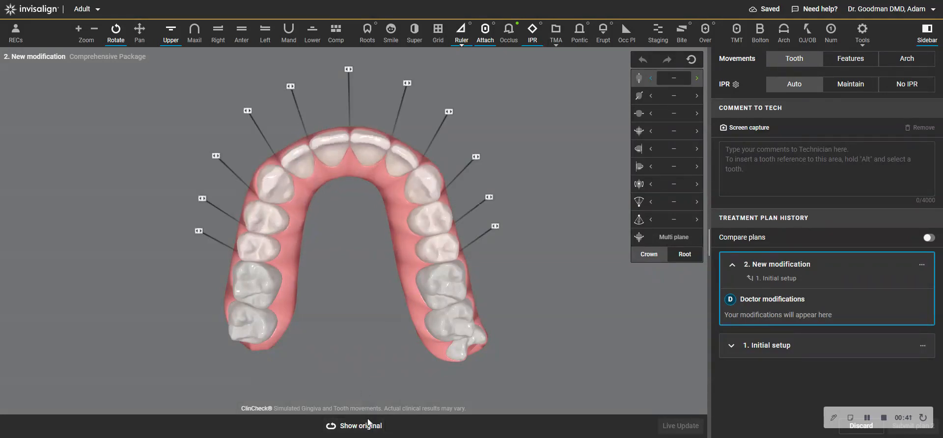
click(360, 425)
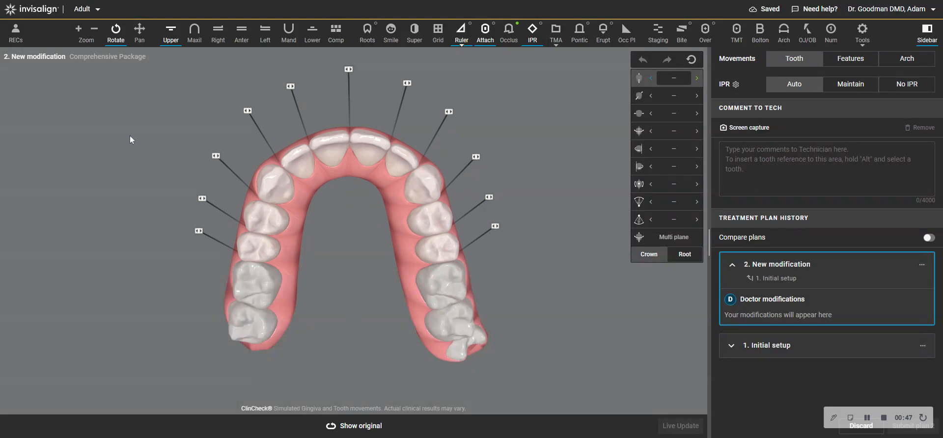
mouse_move(355, 382)
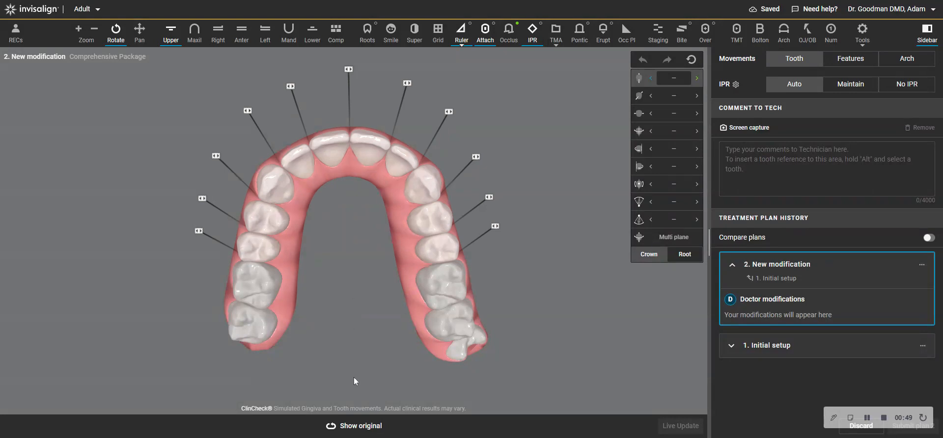
mouse_move(73, 428)
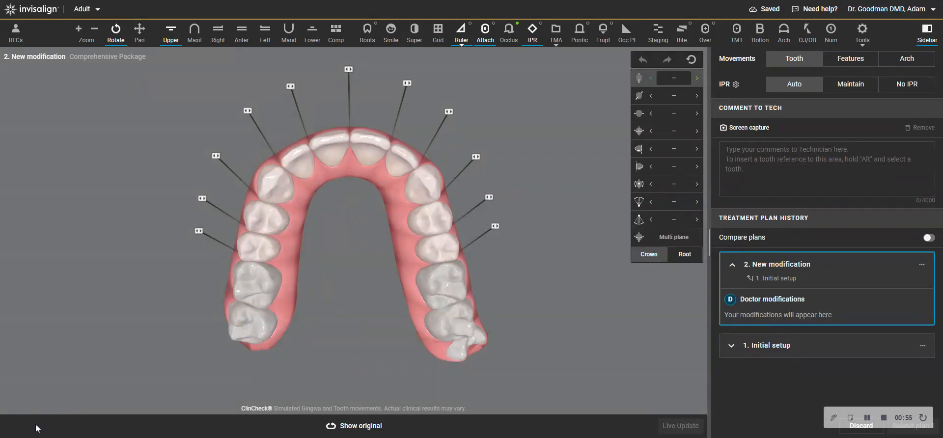
mouse_move(375, 327)
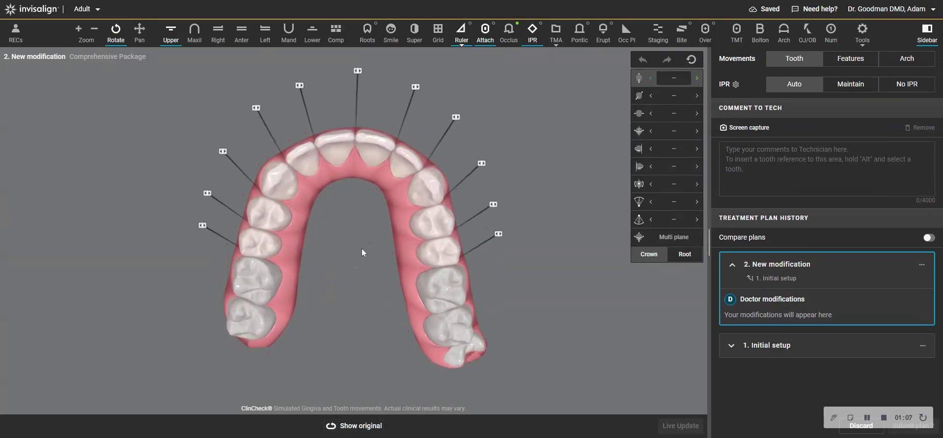
Reduce tooth 7's palatal root torque, then deselect it
click(354, 426)
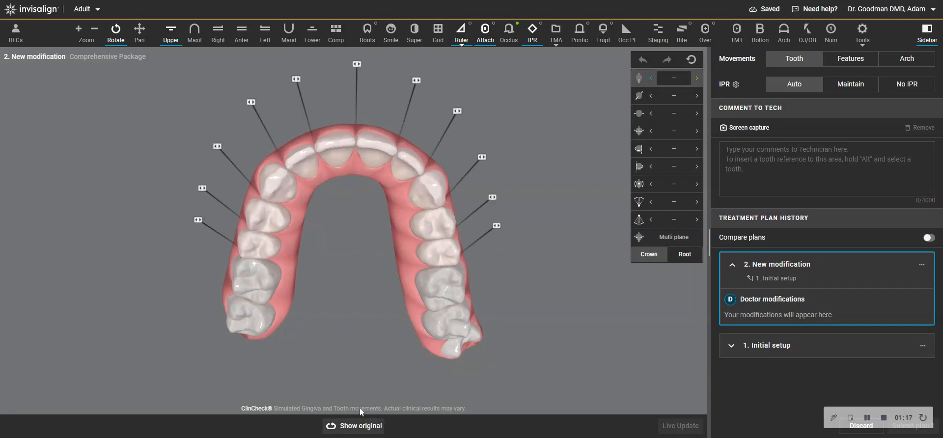
mouse_move(638, 183)
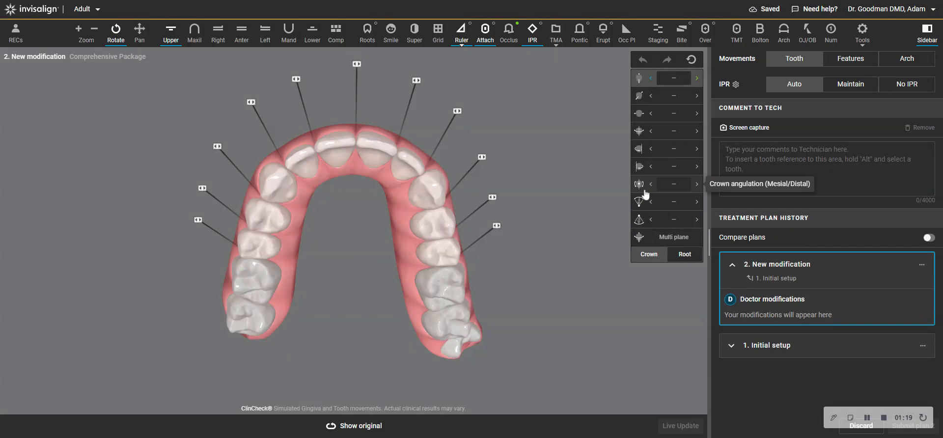
mouse_move(640, 202)
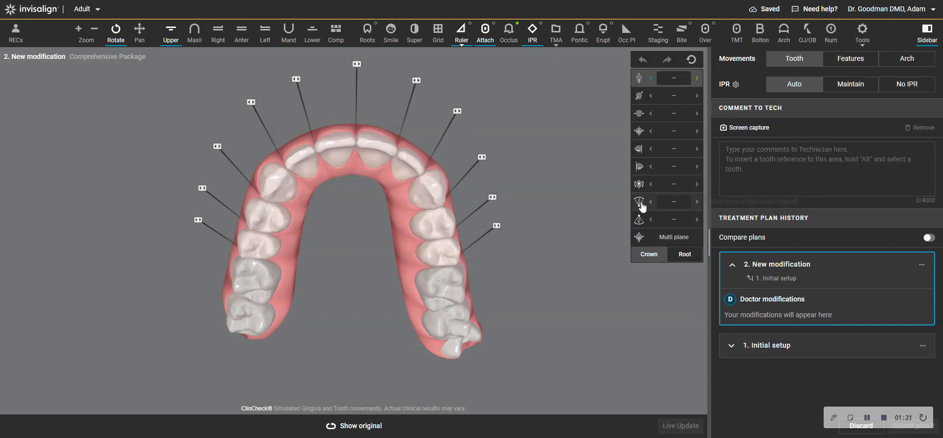
click(307, 160)
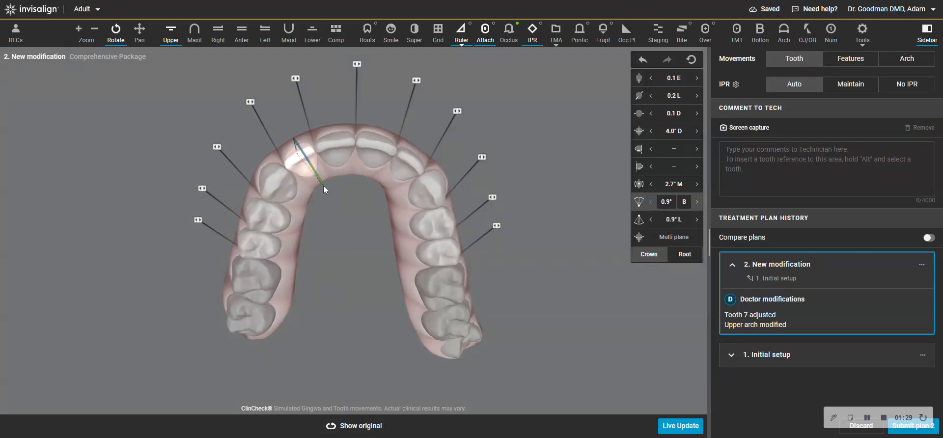
click(353, 349)
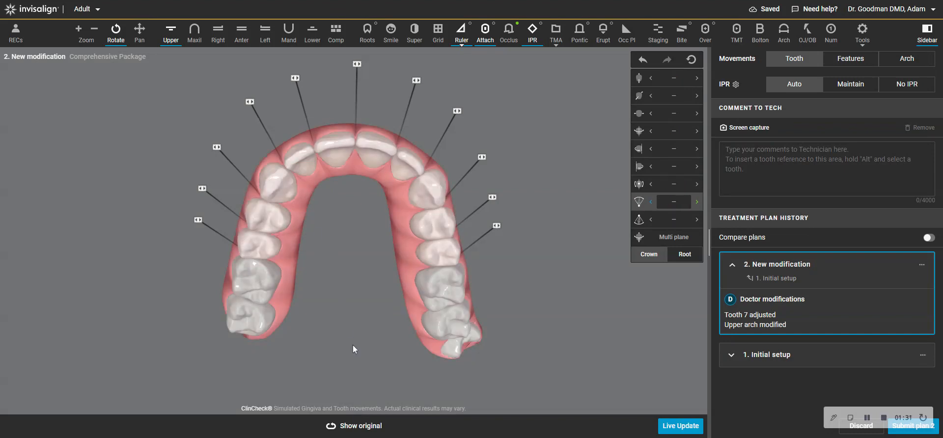
click(354, 426)
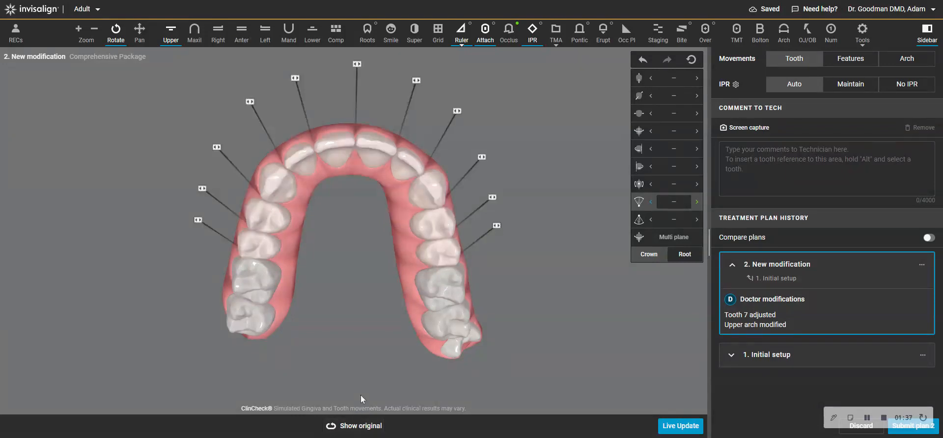
click(361, 426)
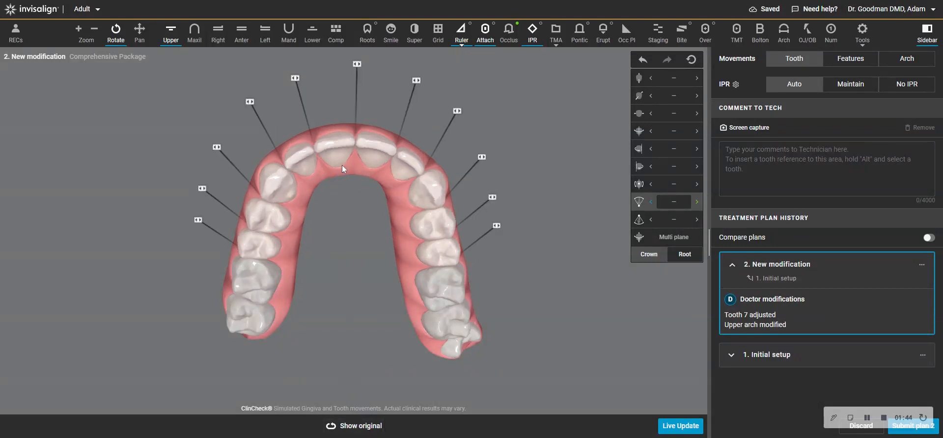
Reduce tooth 8's palatal root torque, deselect it, and rotate to a front view
click(341, 139)
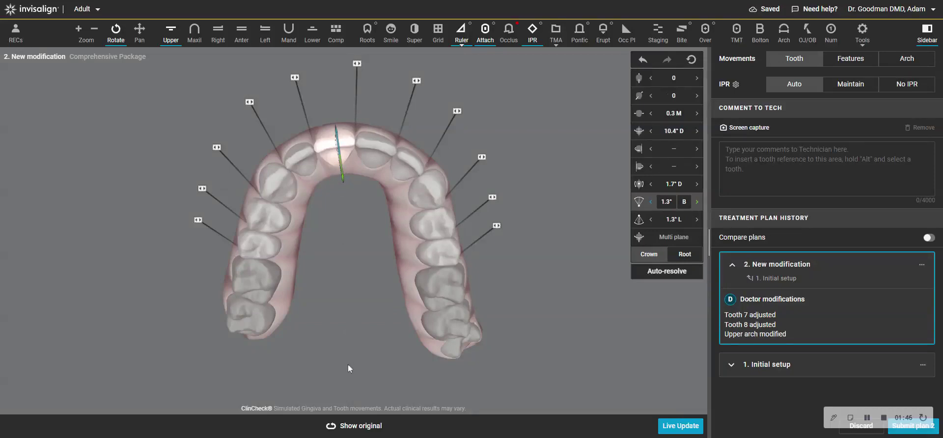
click(354, 425)
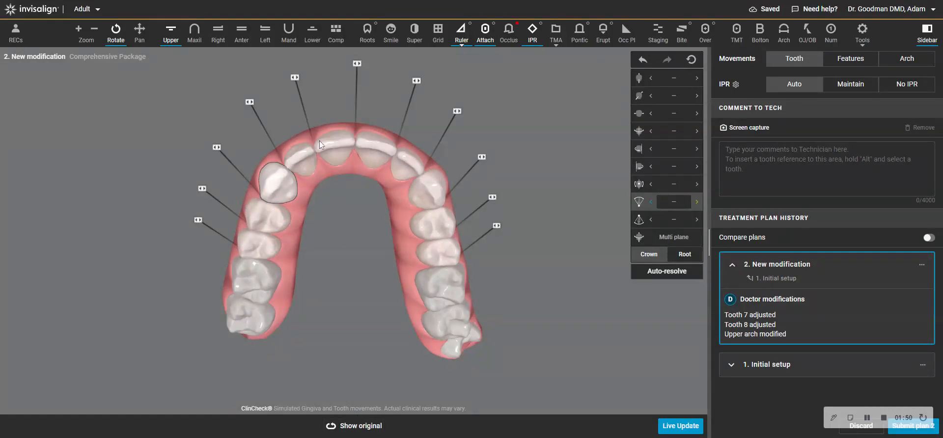
click(354, 425)
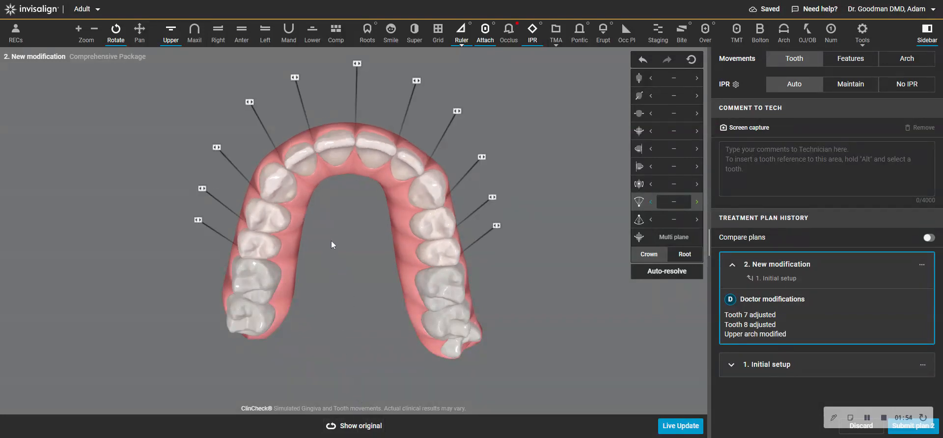
click(342, 145)
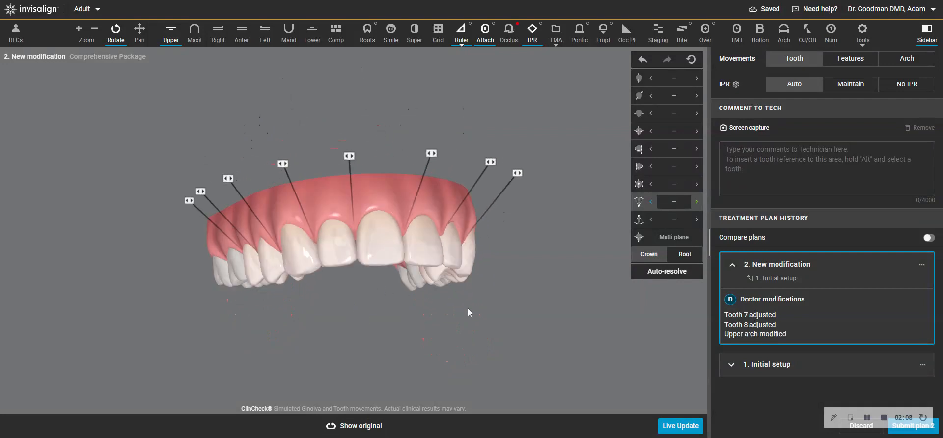
drag(349, 240, 361, 284)
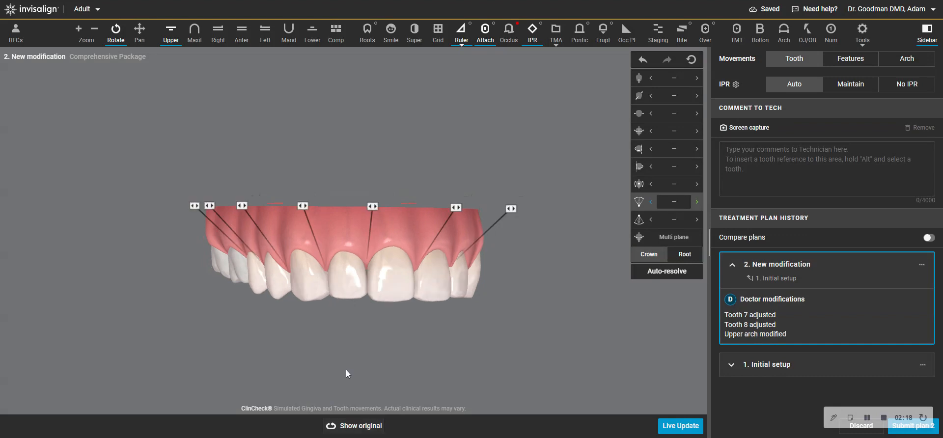
click(361, 426)
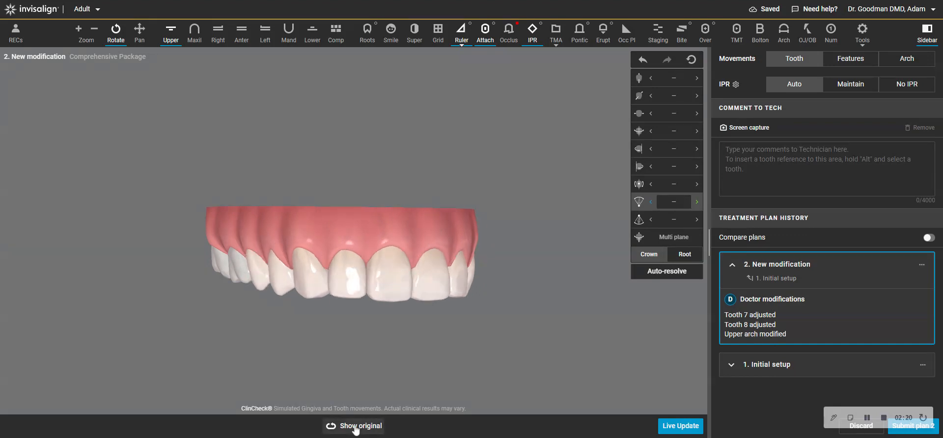
click(354, 425)
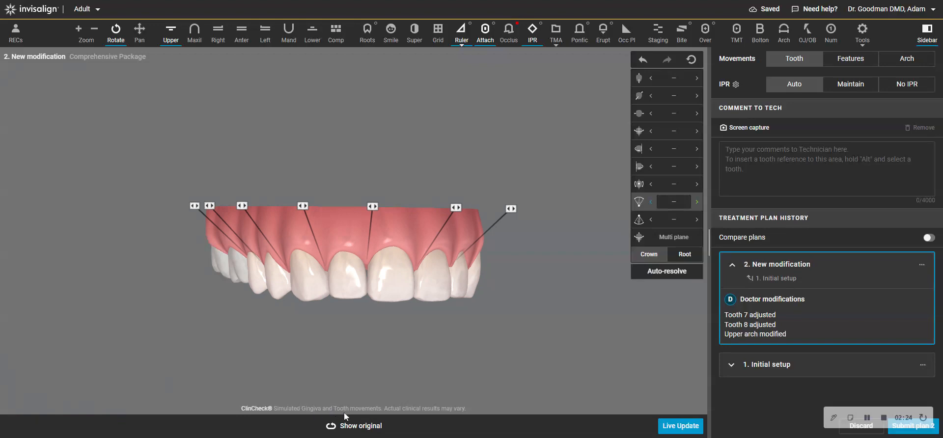
click(361, 425)
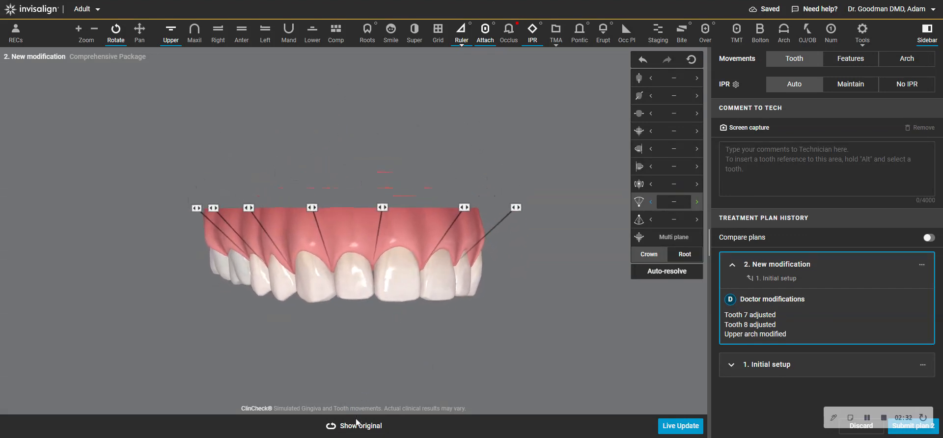
mouse_move(639, 184)
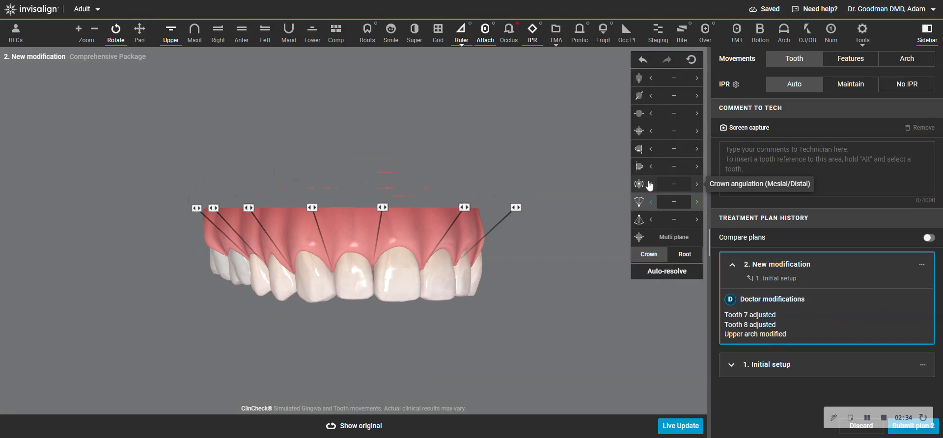
click(349, 277)
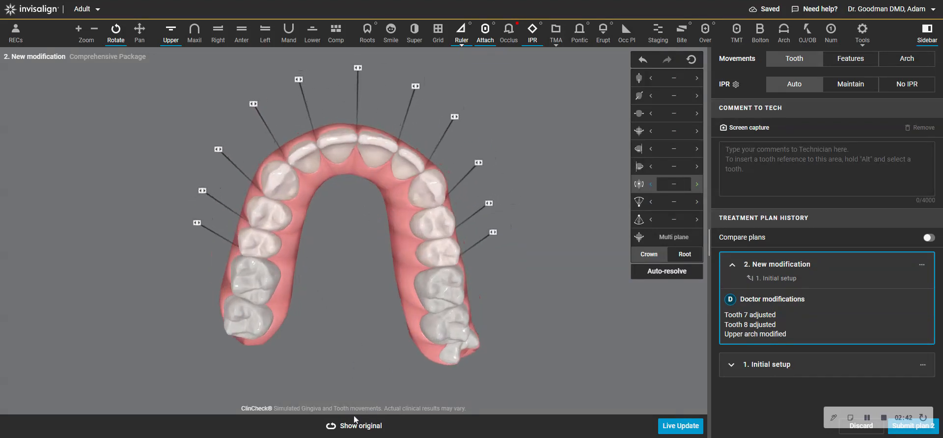
drag(352, 241, 352, 331)
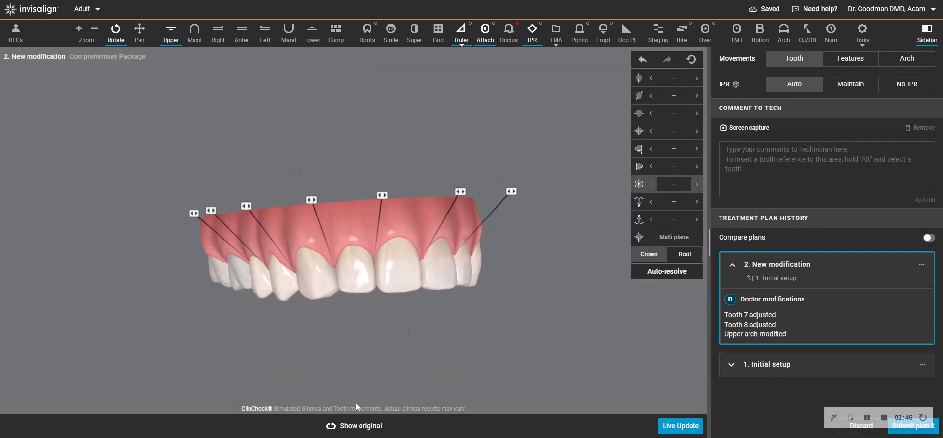
click(353, 425)
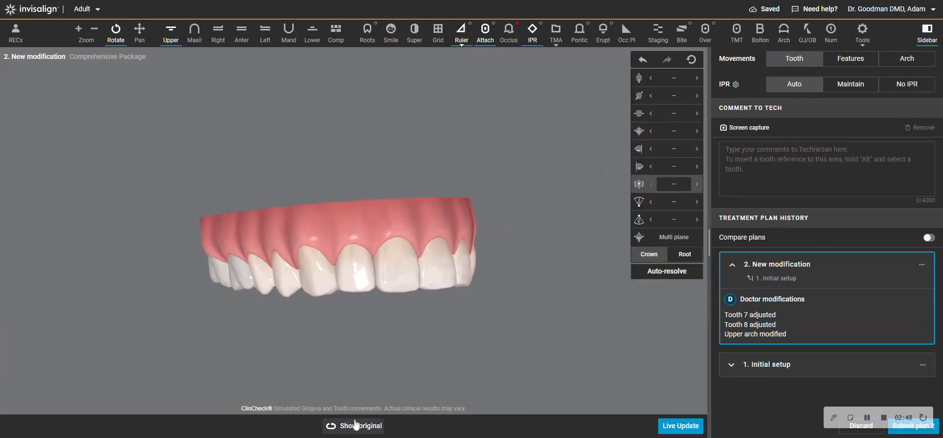